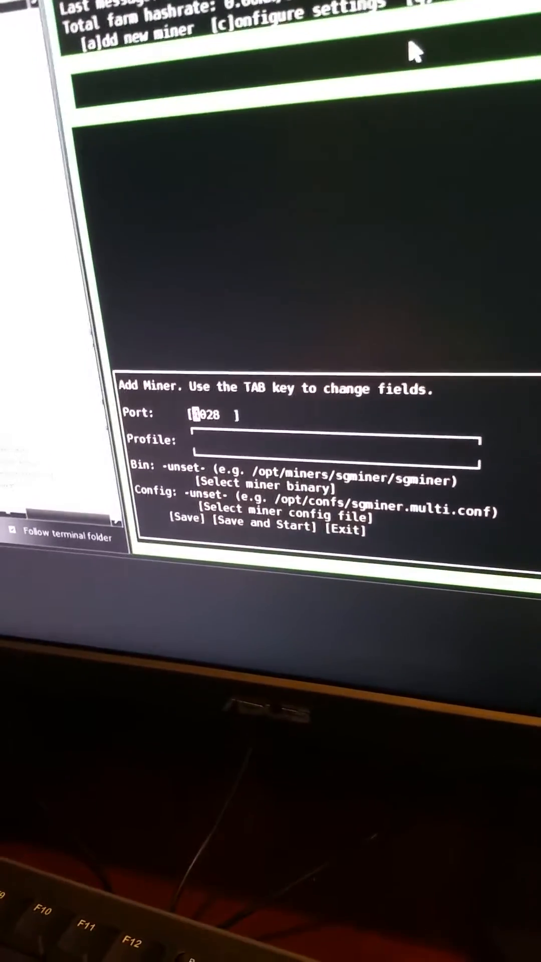
Step: Advance through the Add Miner form fields for the sgminer binary and sgminer.xmr.conf config
key("Tab")
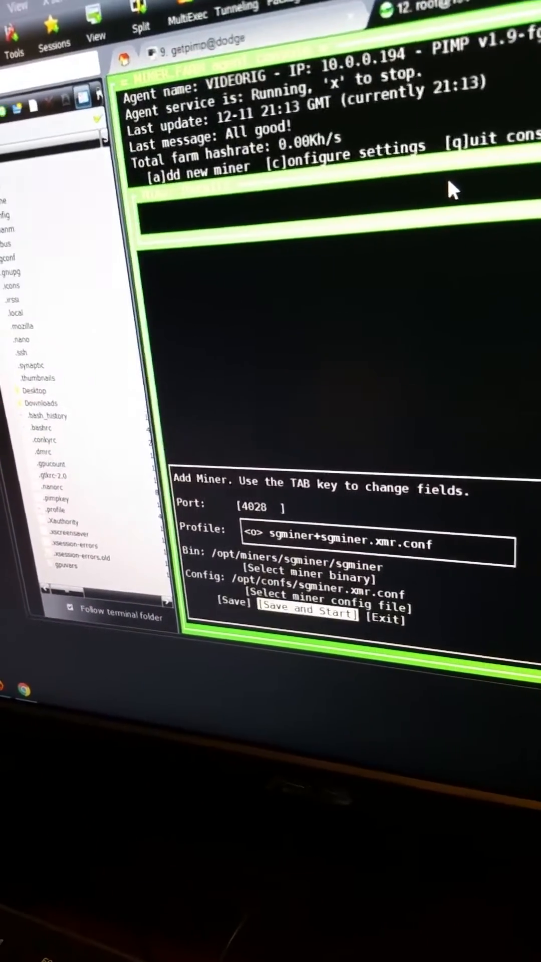
Step: Save and start the new sgminer XMR miner on port 4028
left_click(312, 613)
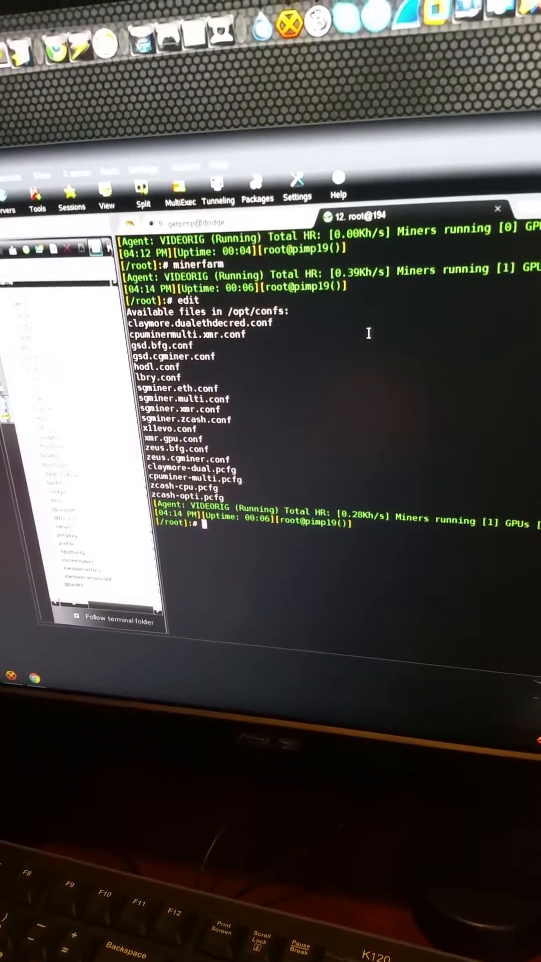
Step: Enter 'edit sgminer.xmr.conf' with Tab completion to open the XMR config
type("edit sgminer")
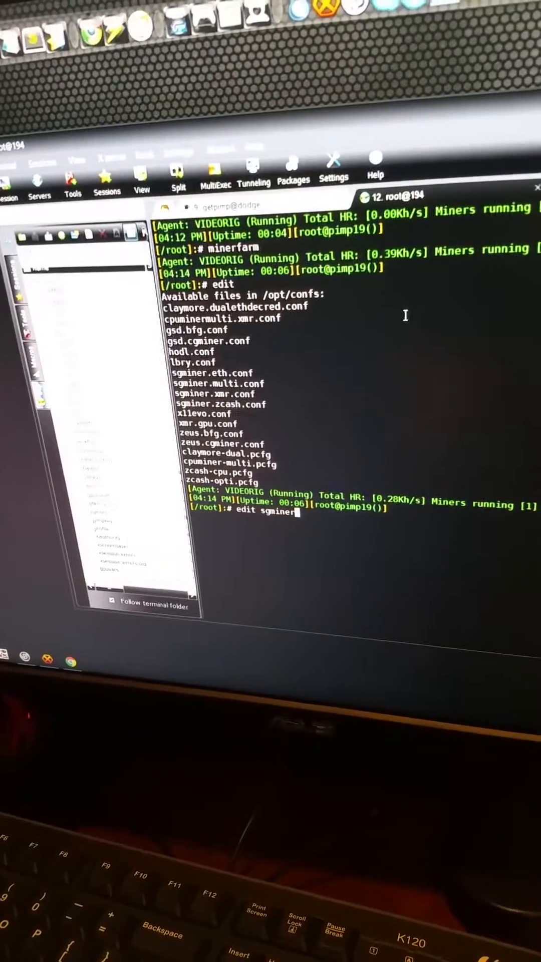
type(".xm")
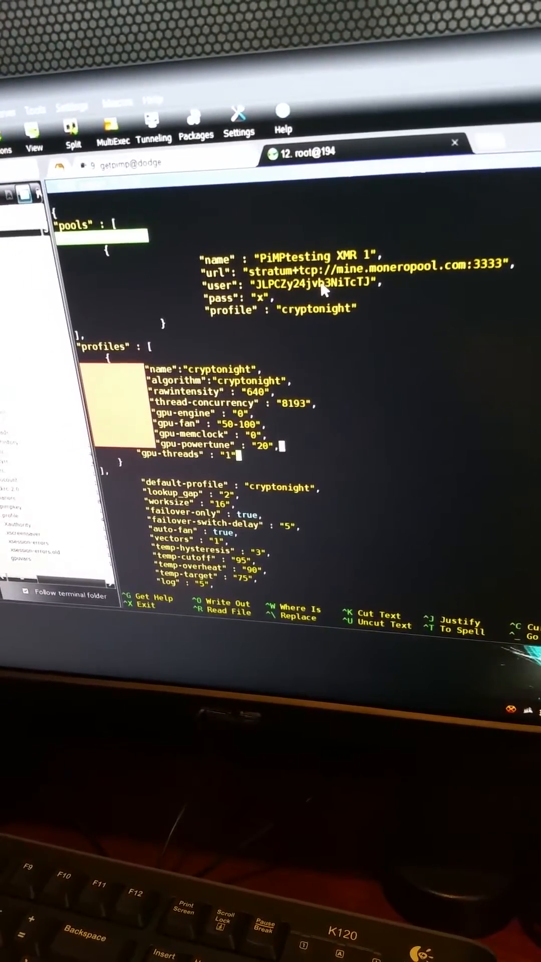
Step: Save sgminer.xmr.conf with the PiMPtesting XMR 1 pool and exit nano
key("ctrl+x")
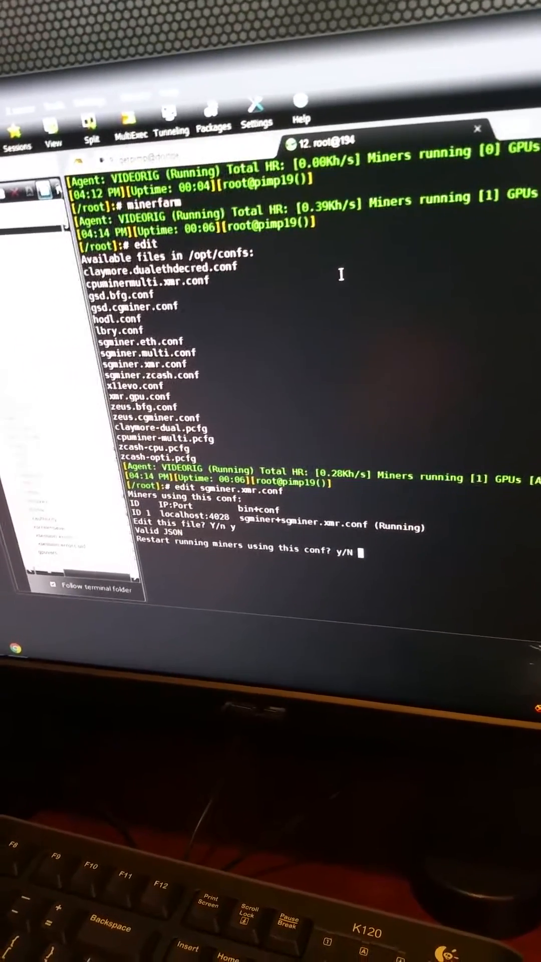
Step: Answer 'y' to restart the running miners that use this config
type("y")
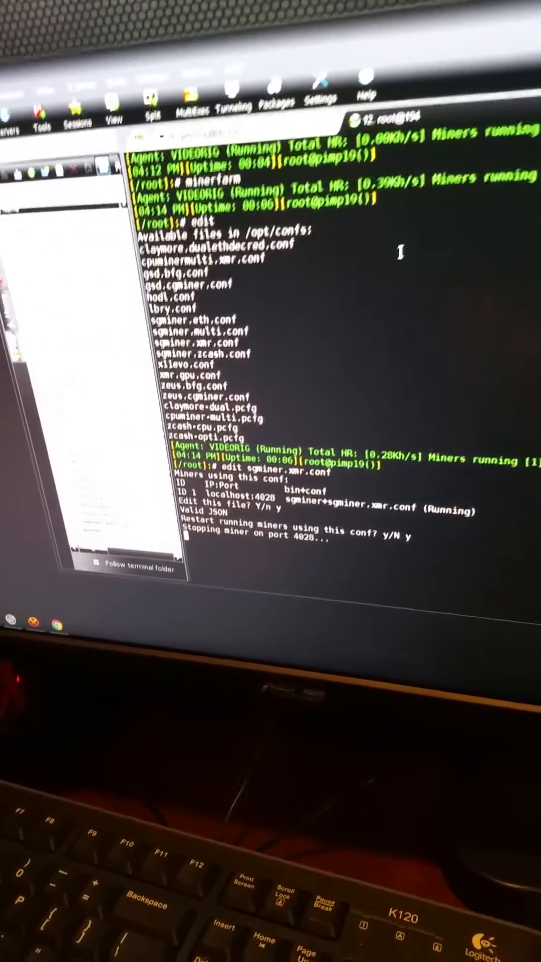